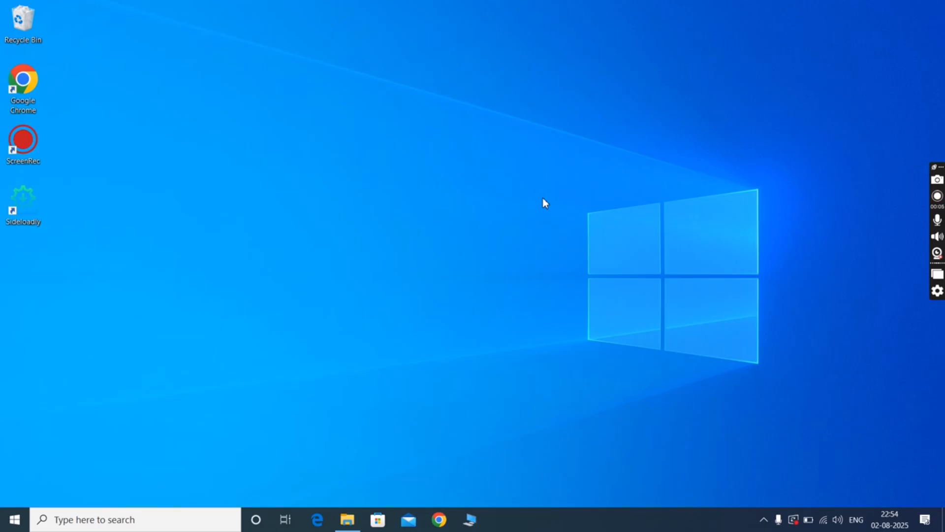
# Inspect the Stretch Panic (USA) folder's .bin and .cue files in Downloads, then launch Chrome
pyautogui.click(347, 519)
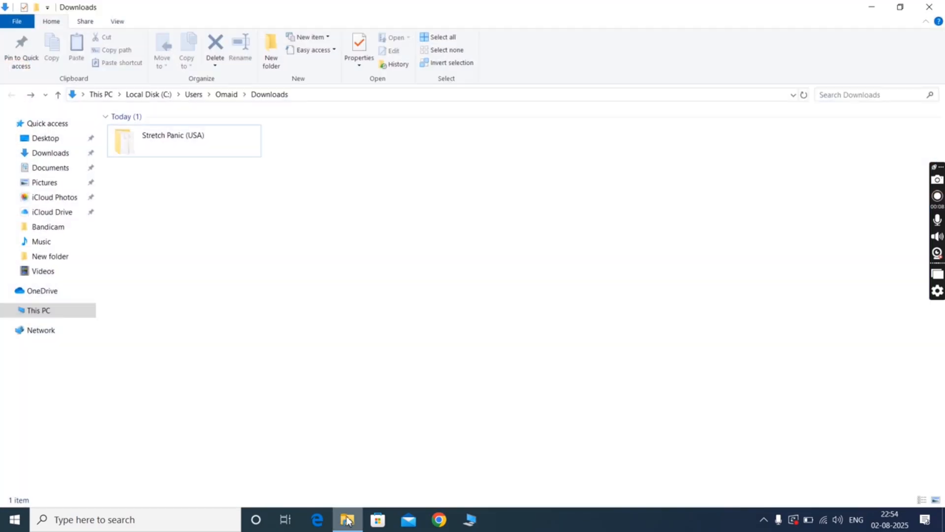
pyautogui.doubleClick(172, 141)
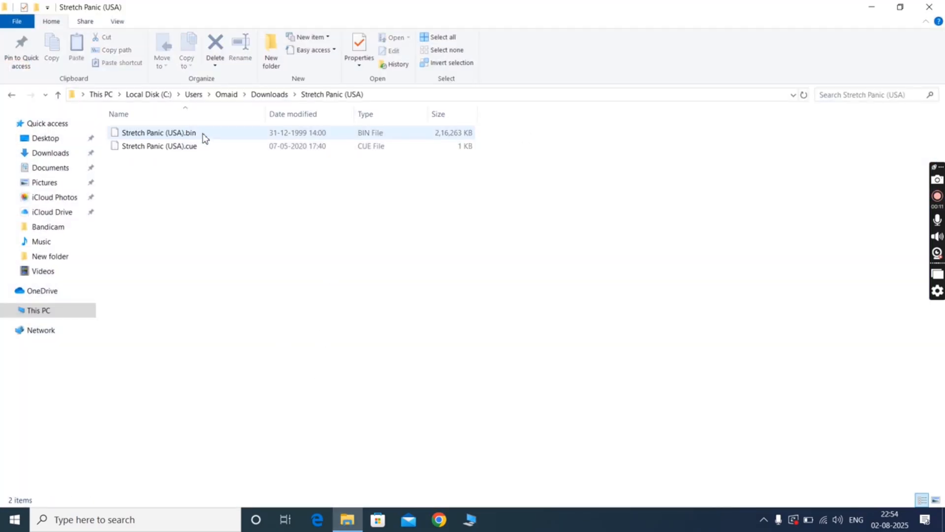
pyautogui.click(252, 248)
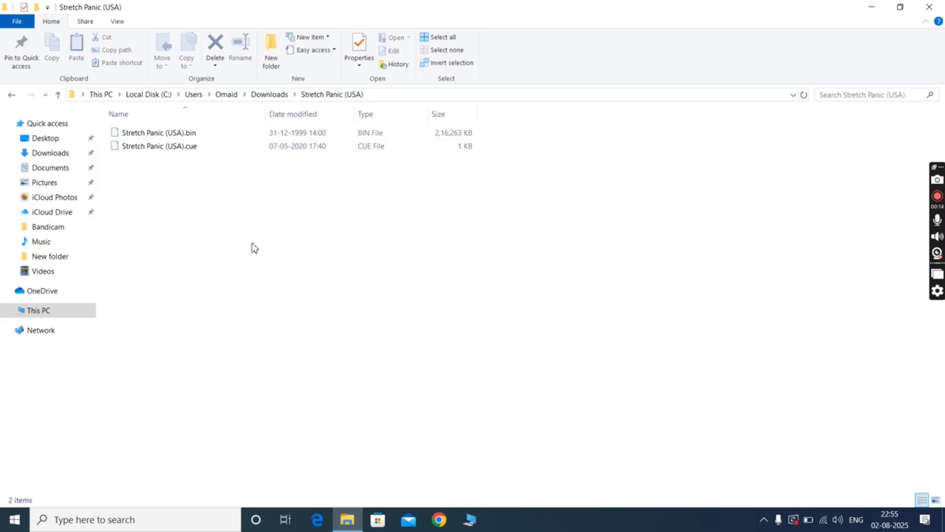
pyautogui.moveTo(325, 287)
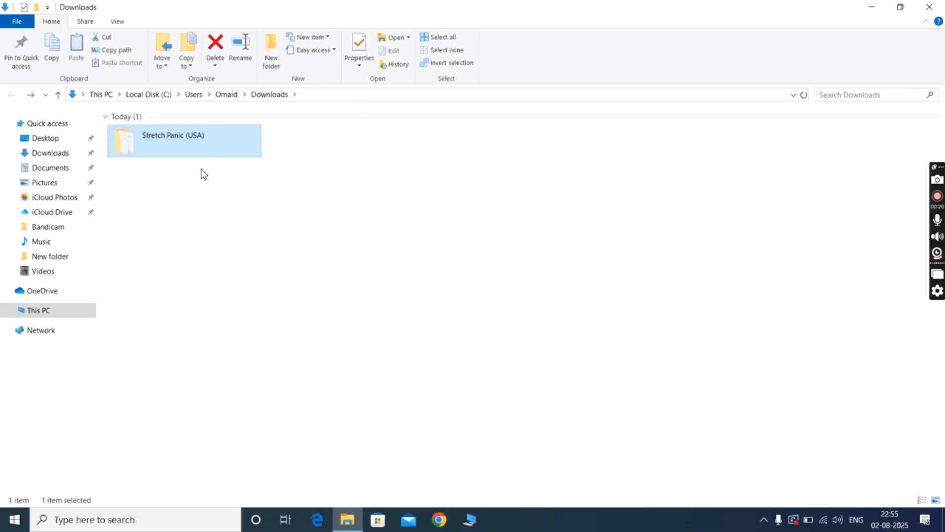
pyautogui.click(525, 252)
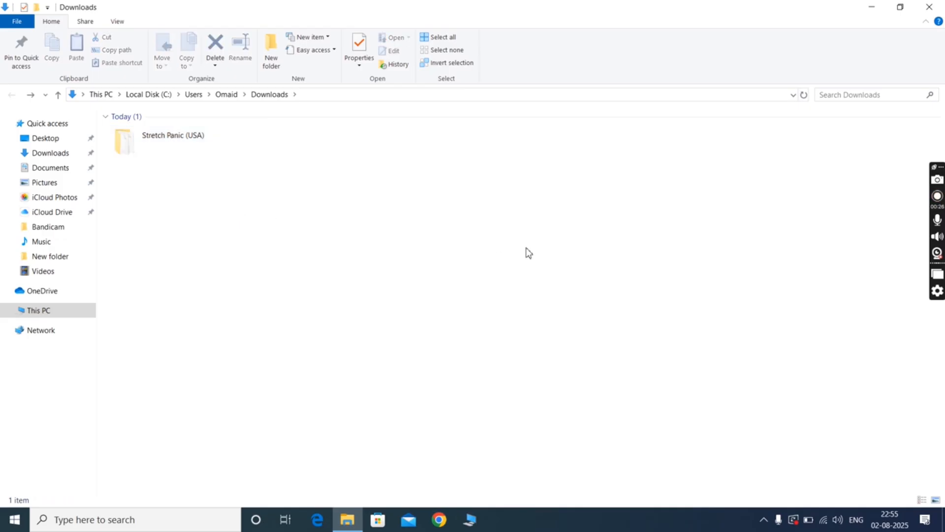
pyautogui.click(439, 519)
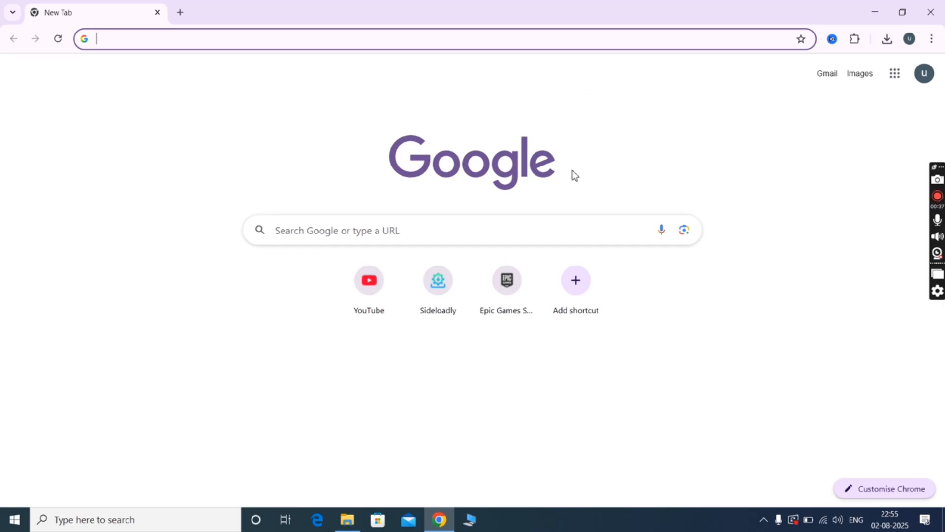
# Search 'opl manager ps2' and download OPL_Manager_V24.zip from oplmanager.com
pyautogui.write('opl manager ps2')
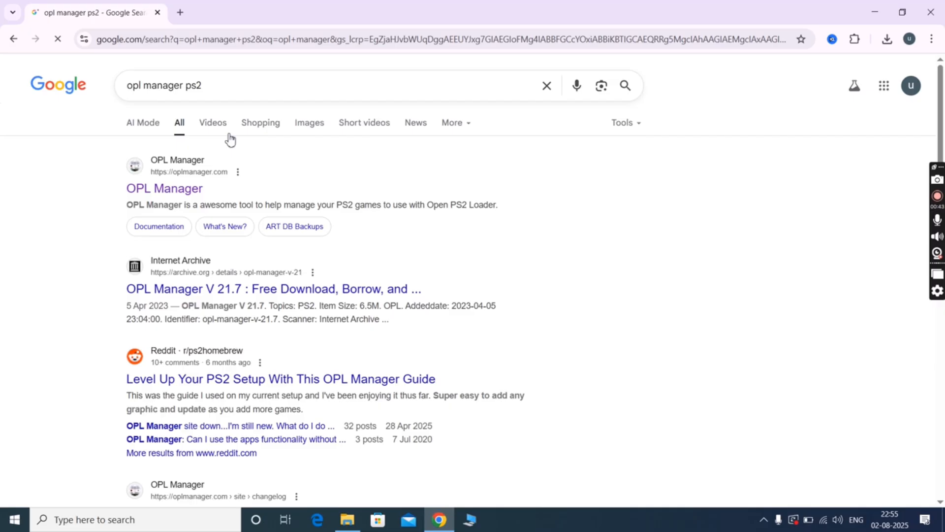
pyautogui.click(164, 188)
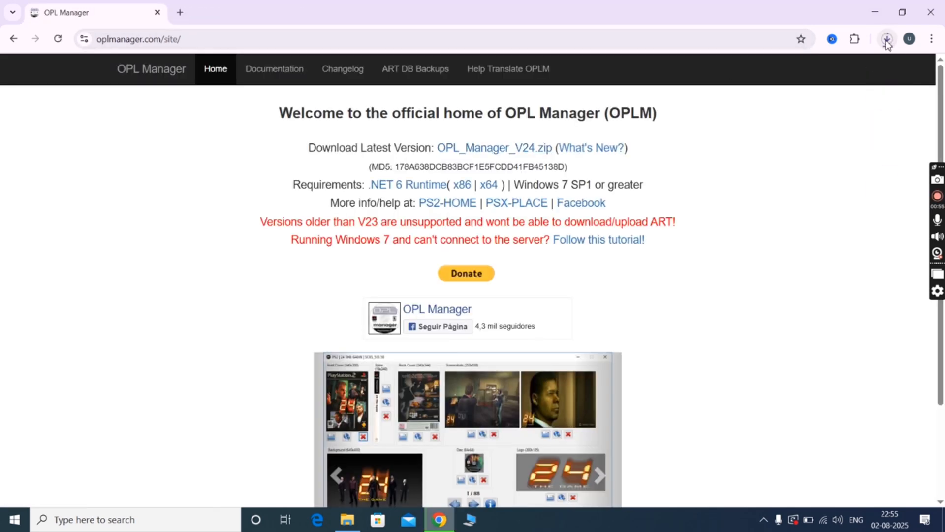
pyautogui.click(887, 39)
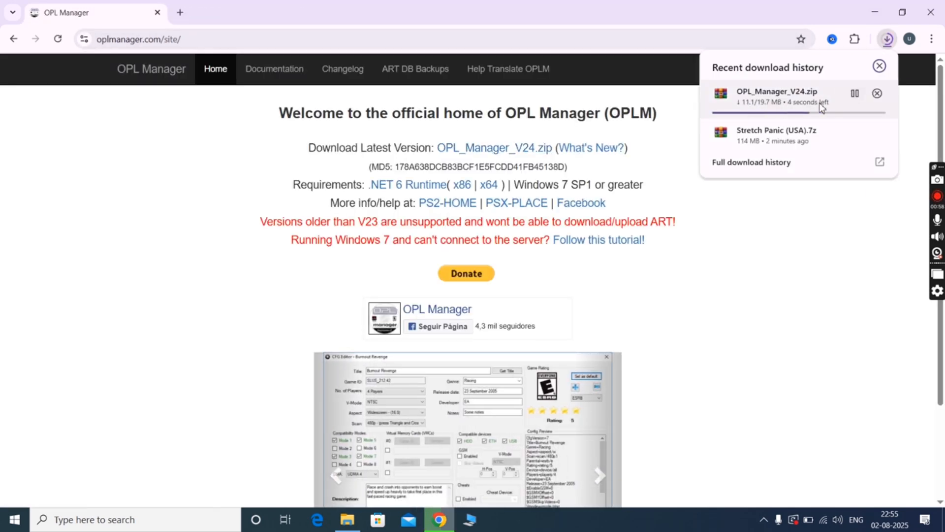
pyautogui.click(347, 518)
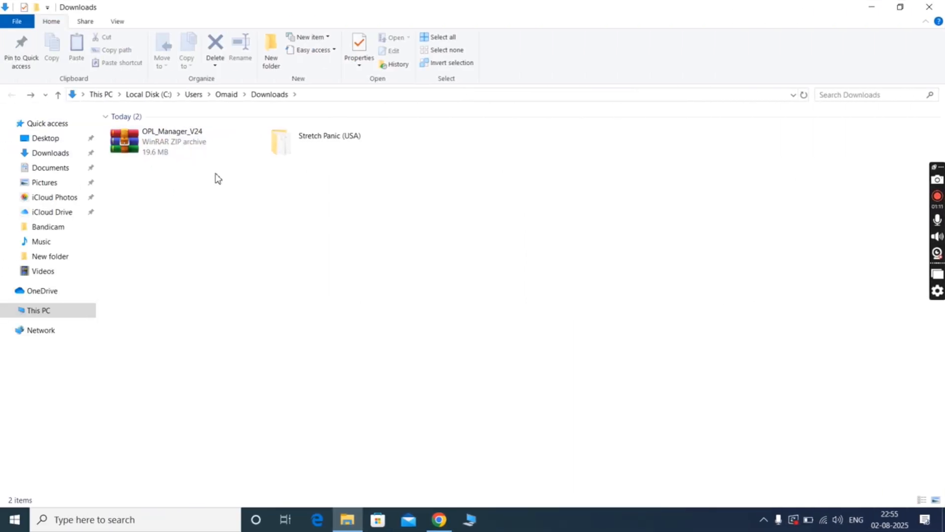
# Extract OPL_Manager_V24 and run OPL_Manager.exe, allowing it past the security warning
pyautogui.click(170, 142)
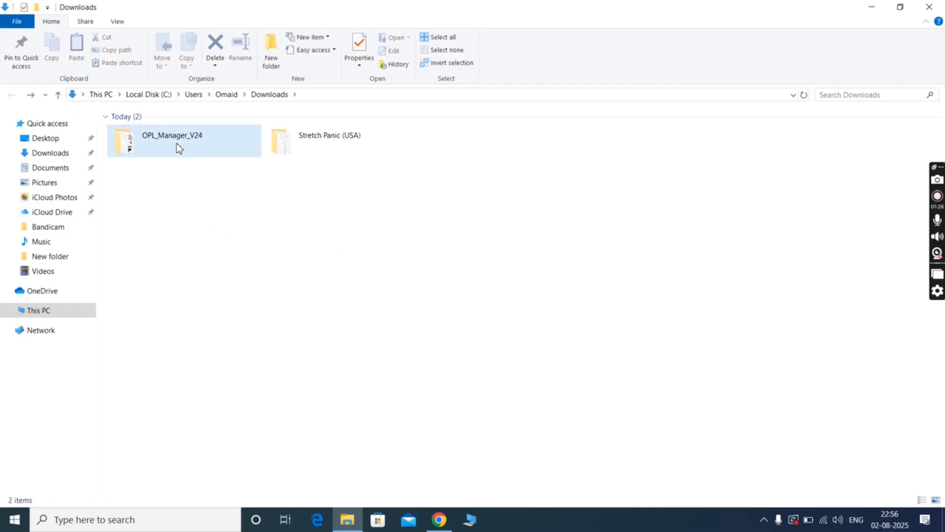
pyautogui.doubleClick(173, 141)
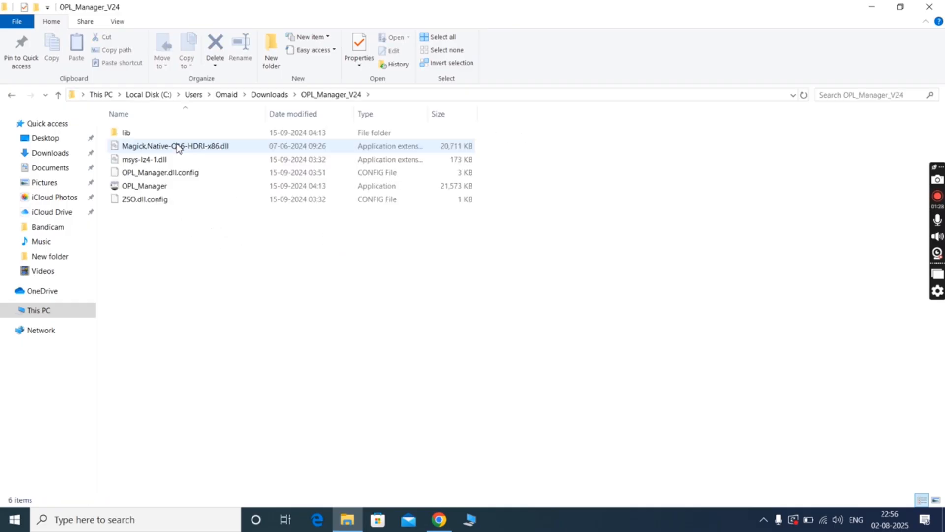
pyautogui.doubleClick(145, 186)
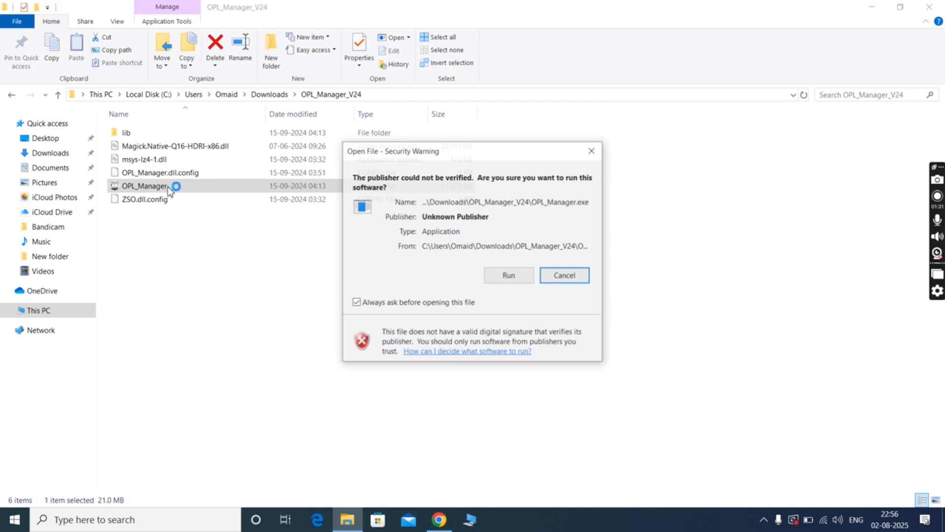
pyautogui.click(508, 276)
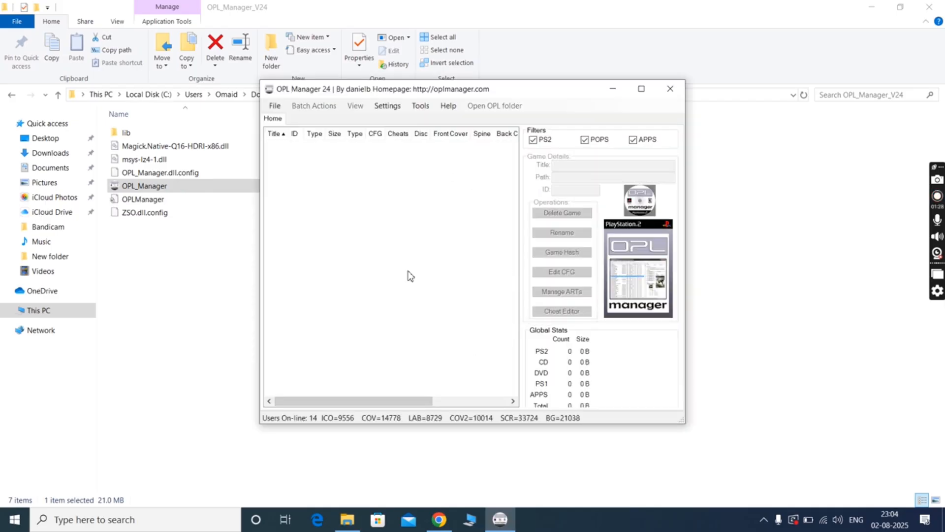
pyautogui.moveTo(496, 346)
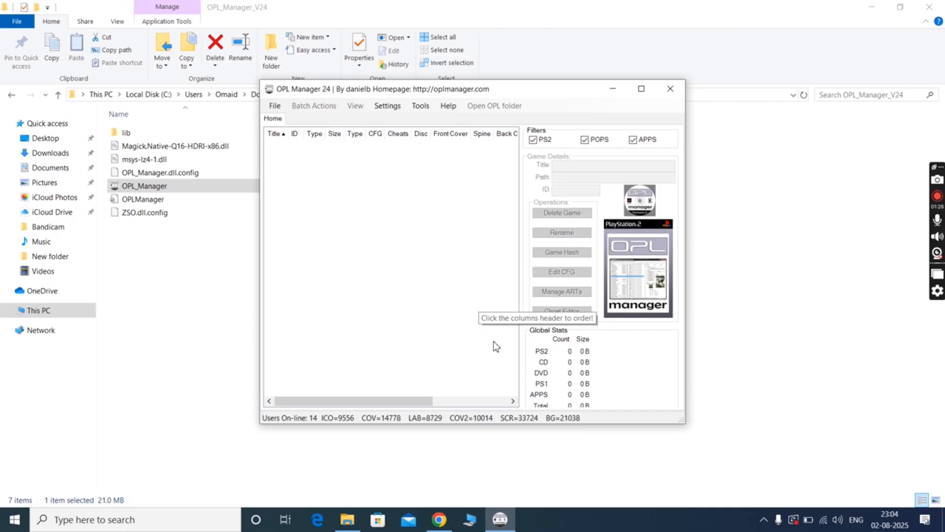
pyautogui.moveTo(477, 152)
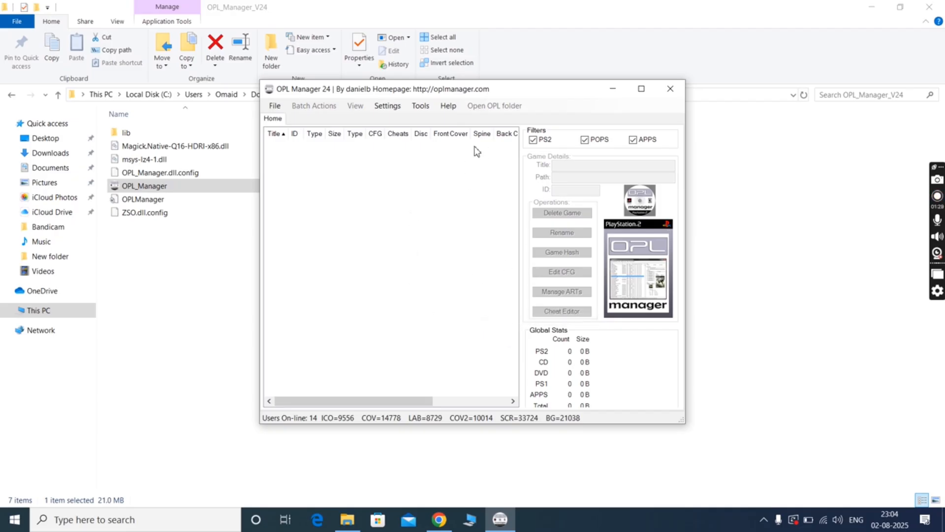
pyautogui.moveTo(464, 191)
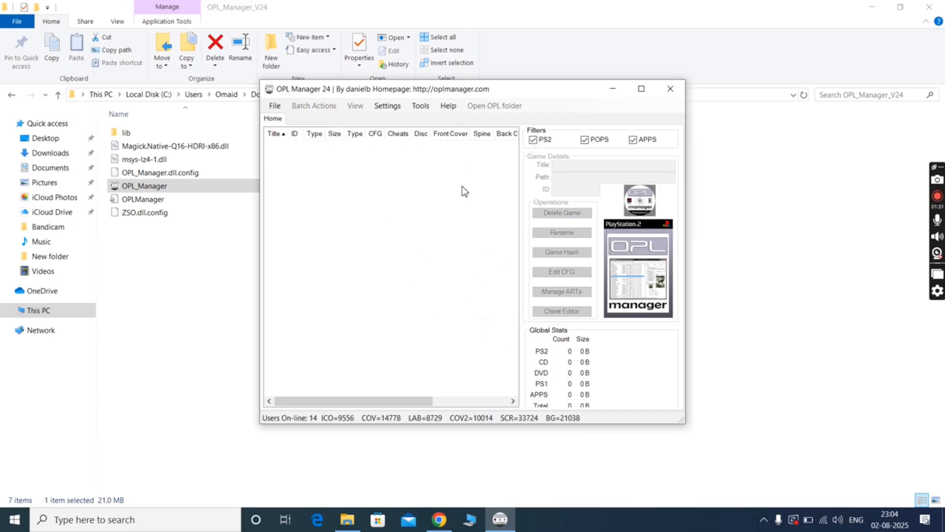
# Choose Disc/Convert to ISO from the Tools menu
pyautogui.click(420, 105)
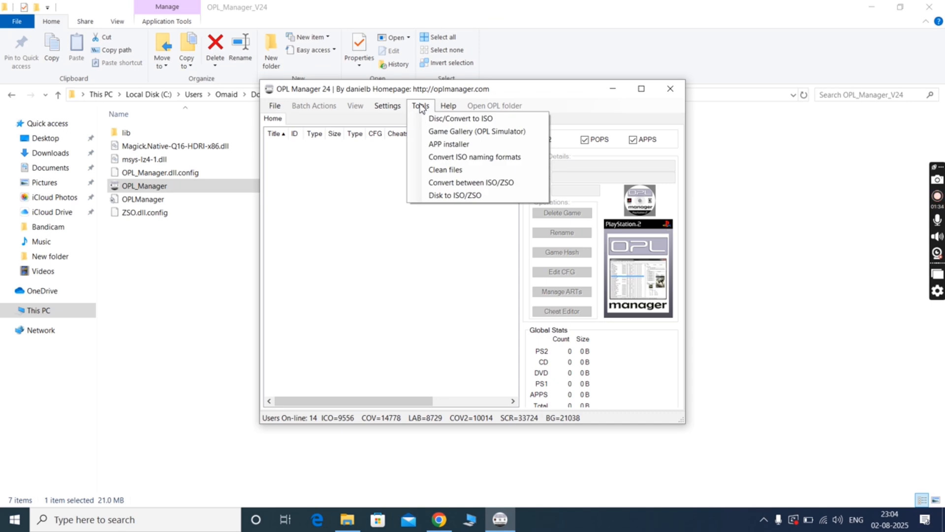
pyautogui.click(421, 105)
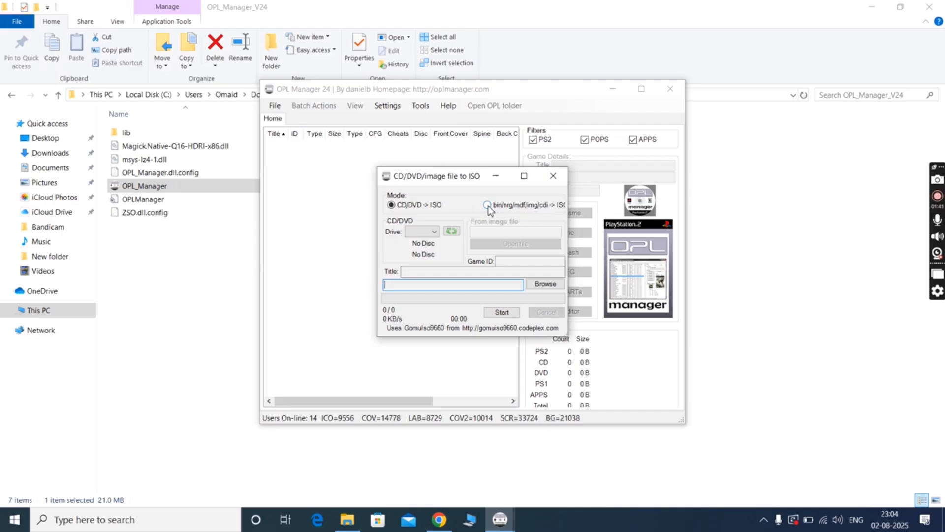
# Switch to bin/nrg/mdf/img/cdi -> ISO mode and load Stretch Panic (USA).bin
pyautogui.click(486, 205)
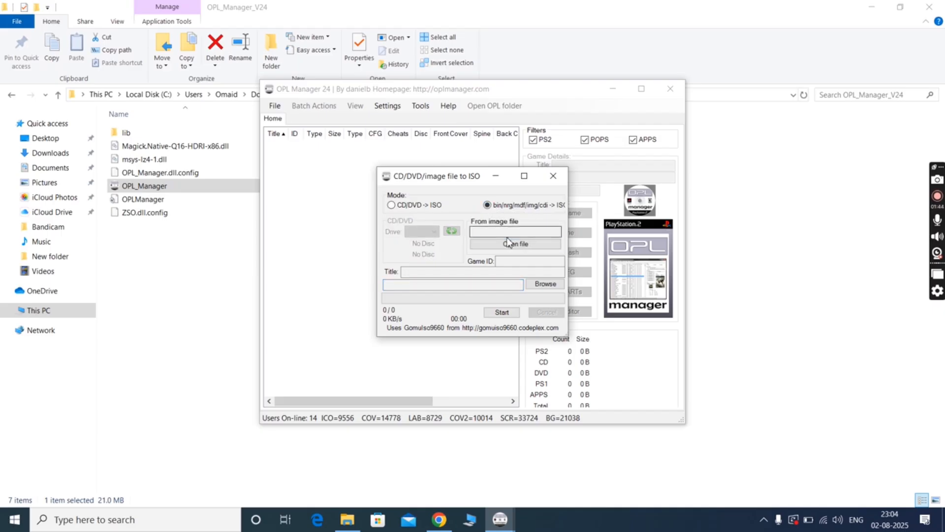
pyautogui.click(515, 244)
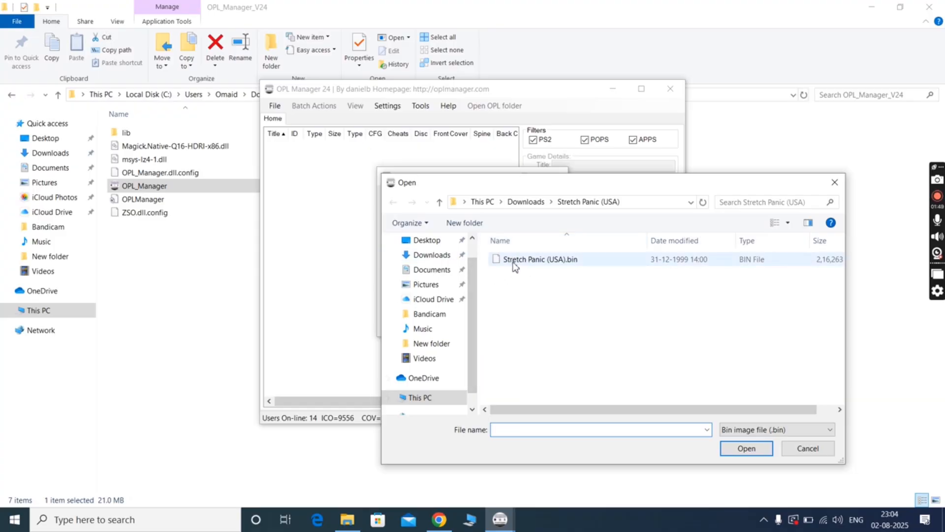
pyautogui.moveTo(511, 266)
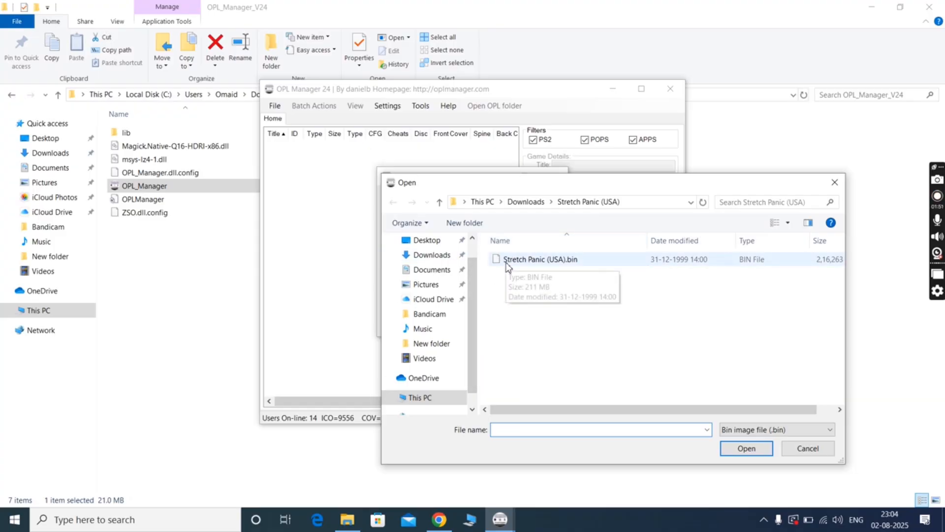
pyautogui.click(746, 448)
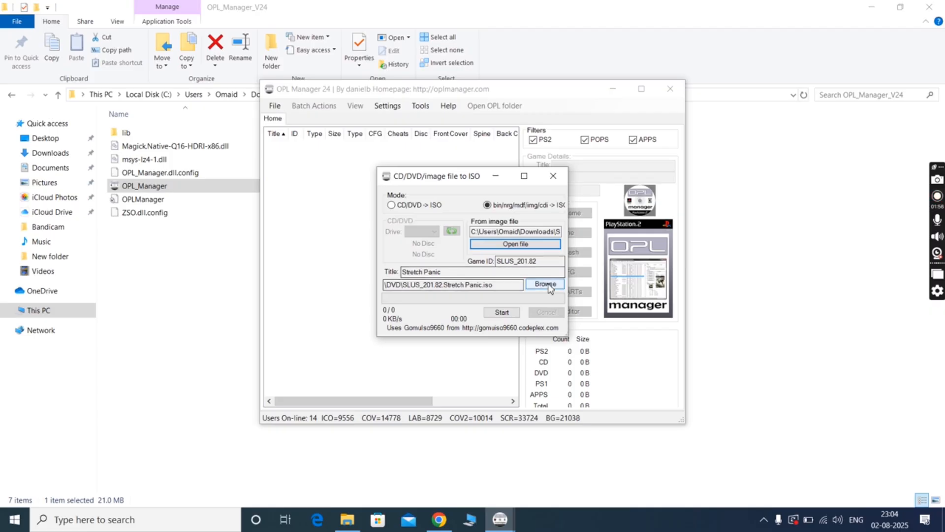
# Set the SLUS_201.82.Stretch Panic ISO output location to Downloads
pyautogui.click(545, 283)
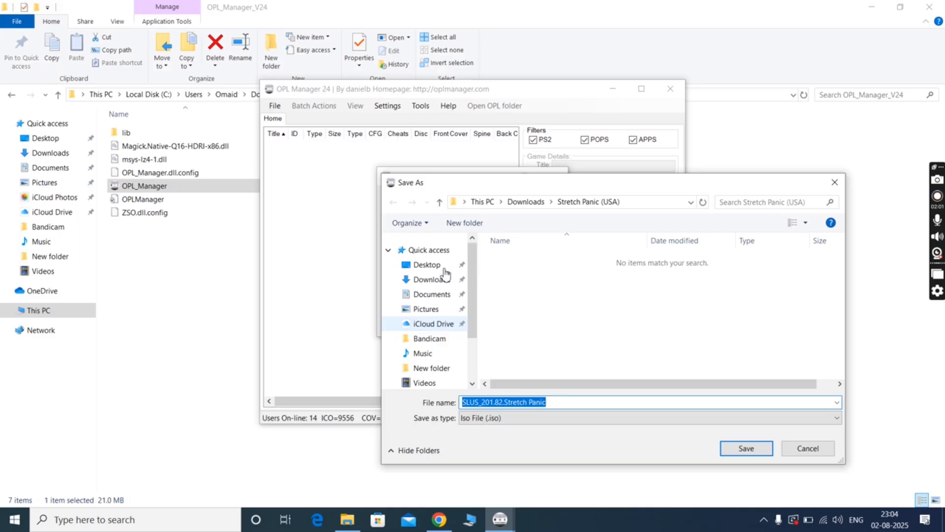
pyautogui.click(431, 279)
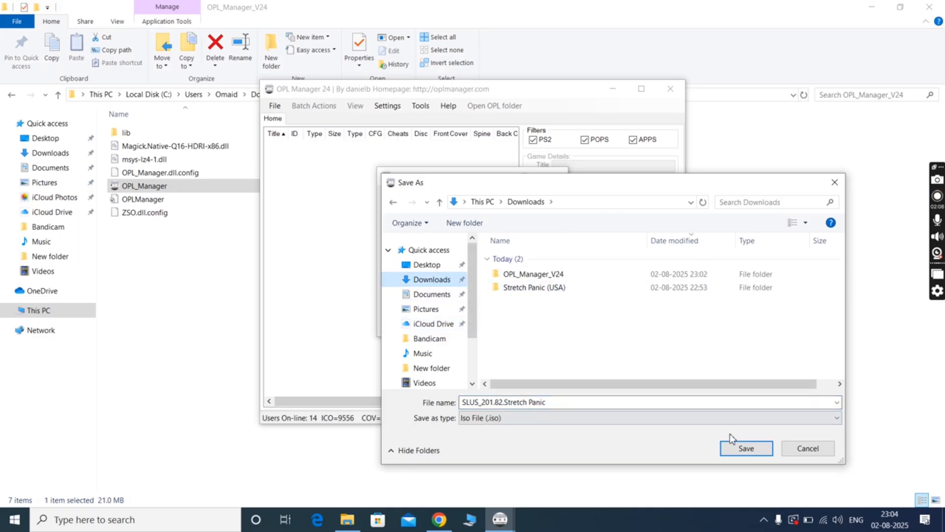
pyautogui.click(747, 448)
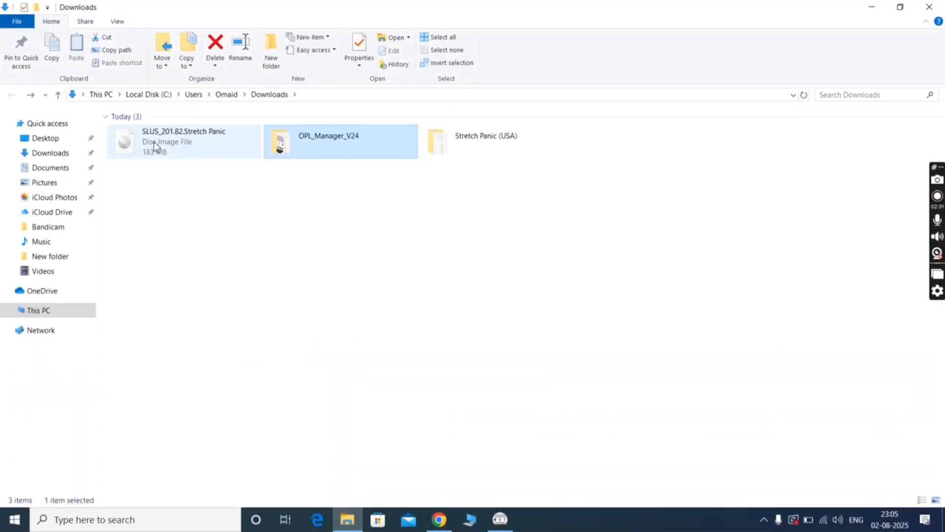
# View the new 183 MB SLUS_201.82.Stretch Panic ISO's details and refresh Downloads
pyautogui.rightClick(156, 144)
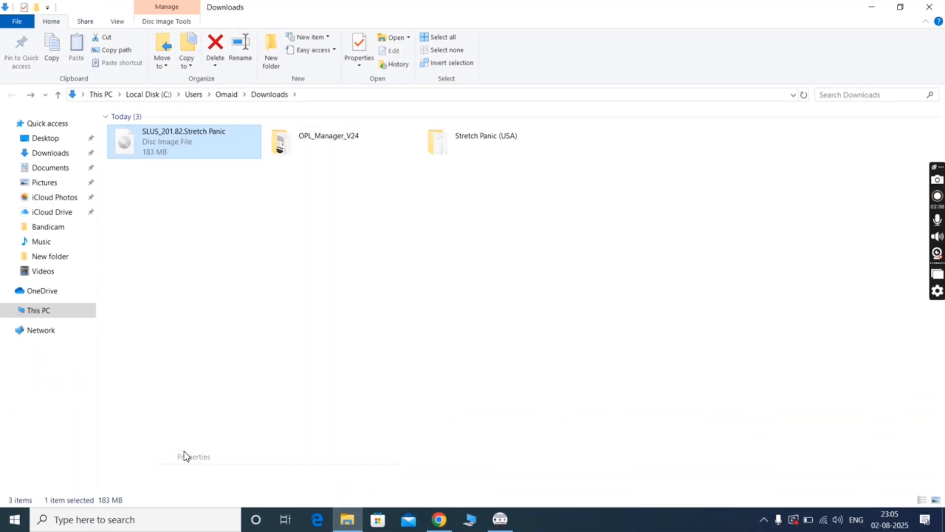
pyautogui.click(359, 45)
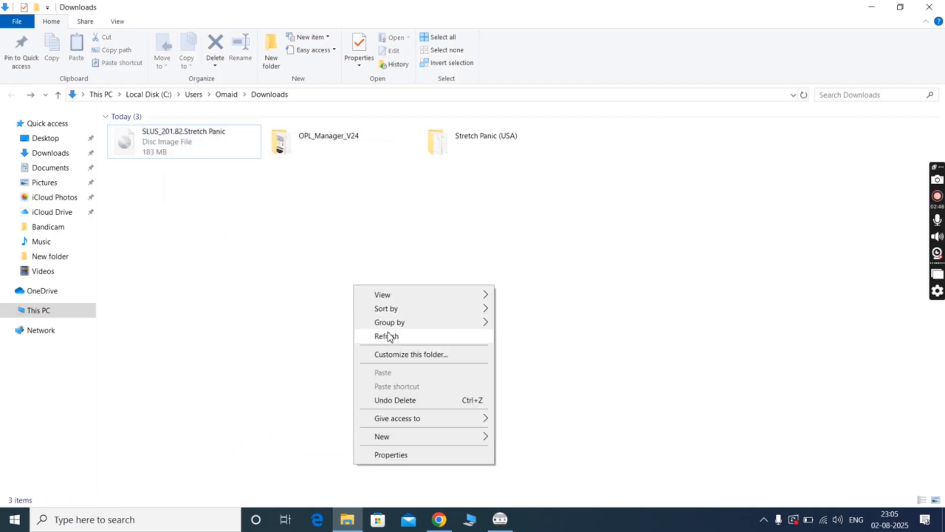
pyautogui.click(389, 336)
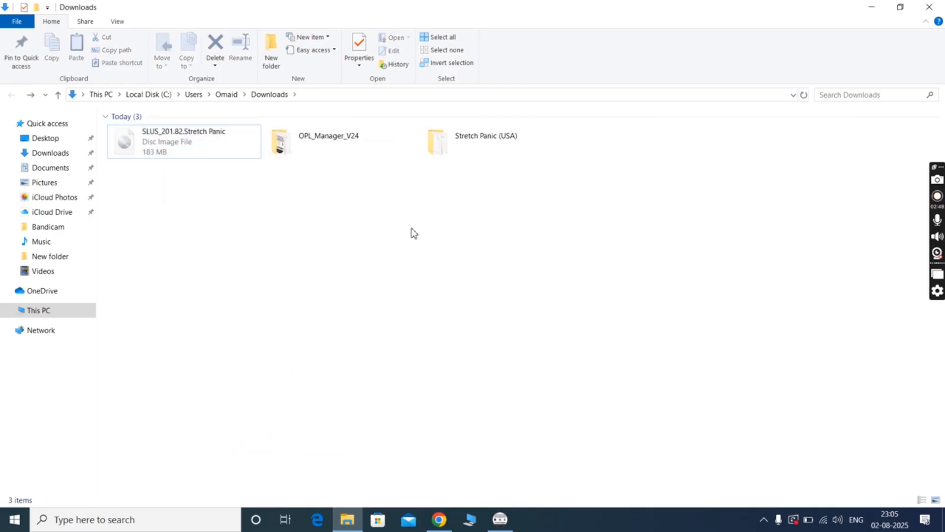